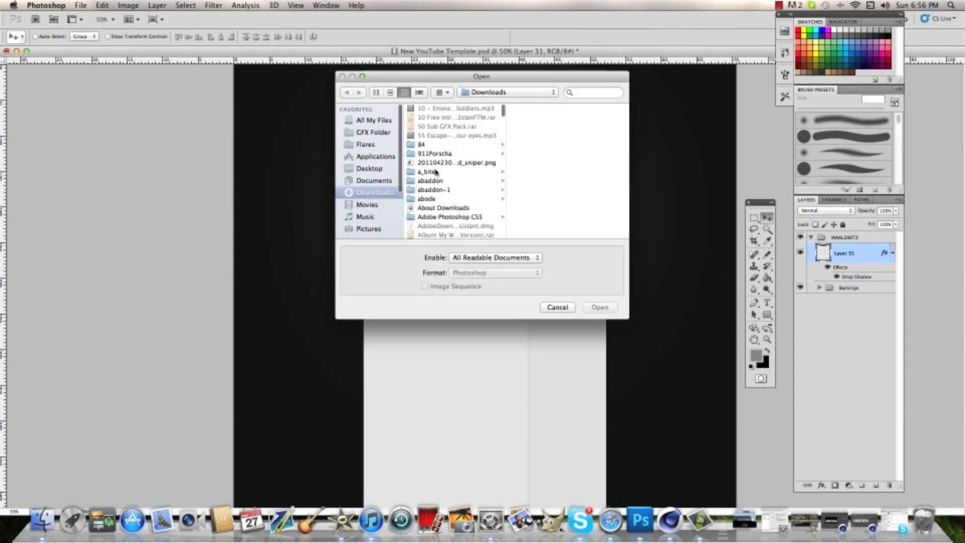
Bring the logo image into the template and rotate it 90° upright.
left_click(599, 306)
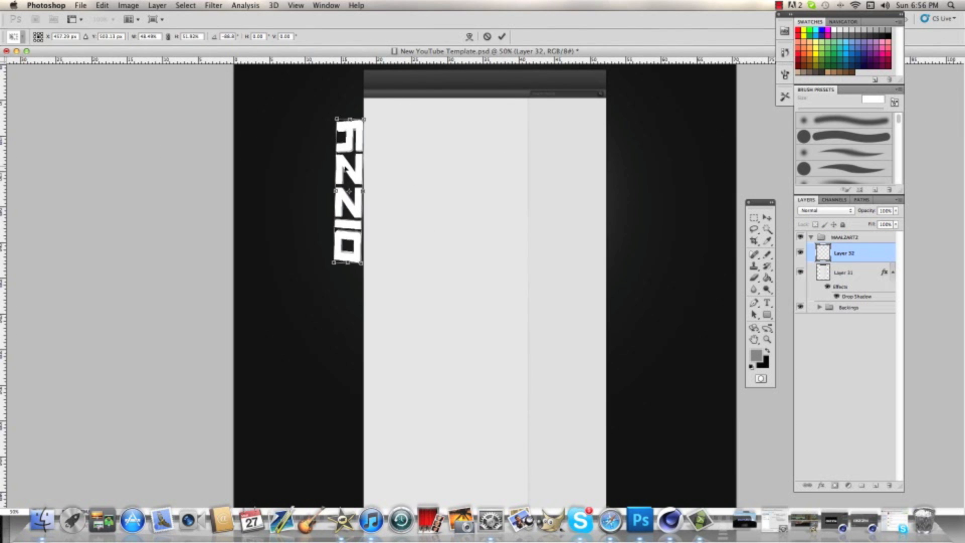
Open a texture image from Background Textures to place in the template.
left_click(80, 5)
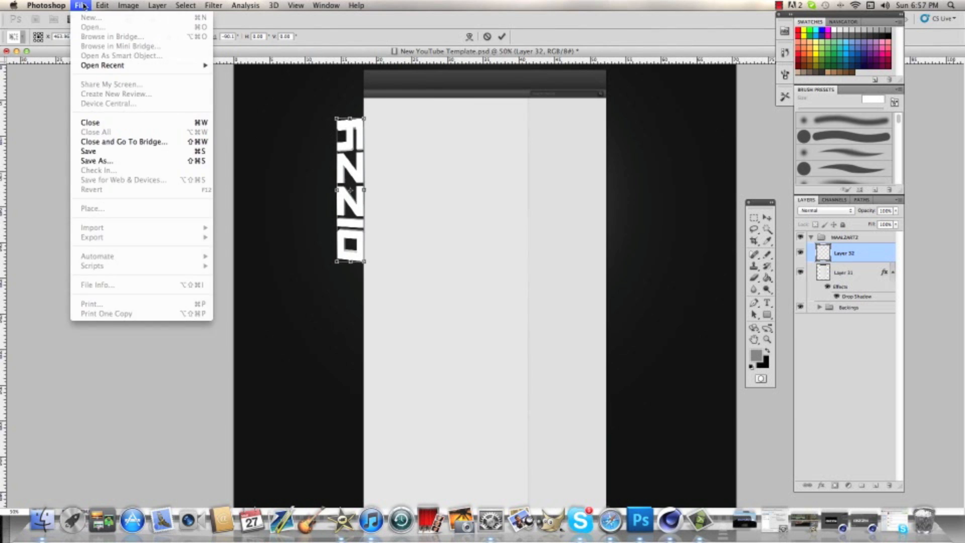
left_click(92, 26)
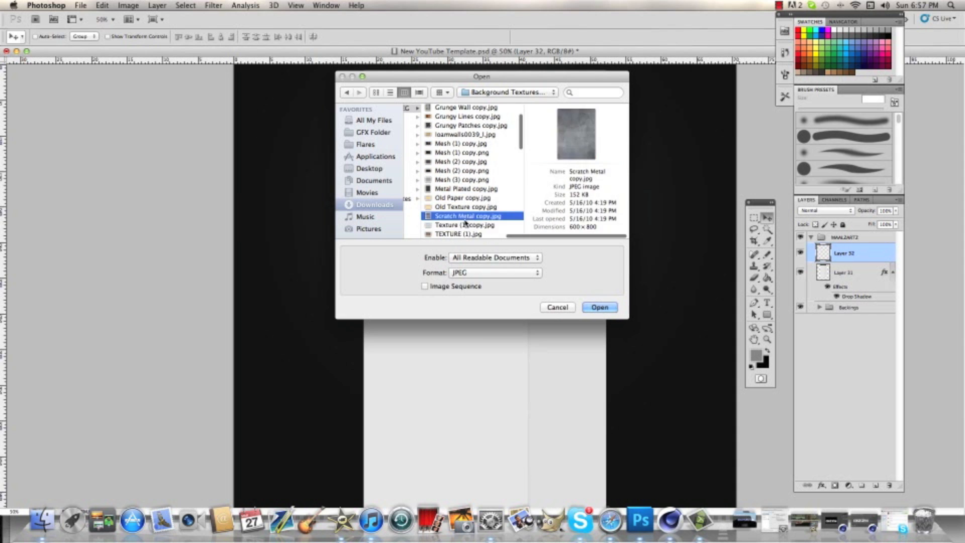
left_click(598, 307)
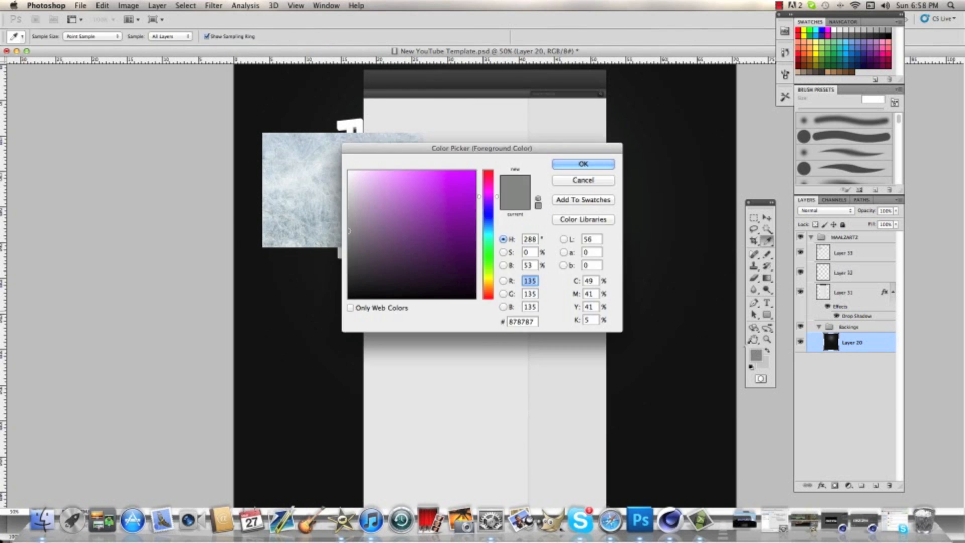
Make the backing layer light grey and add a pattern overlay.
left_click(582, 163)
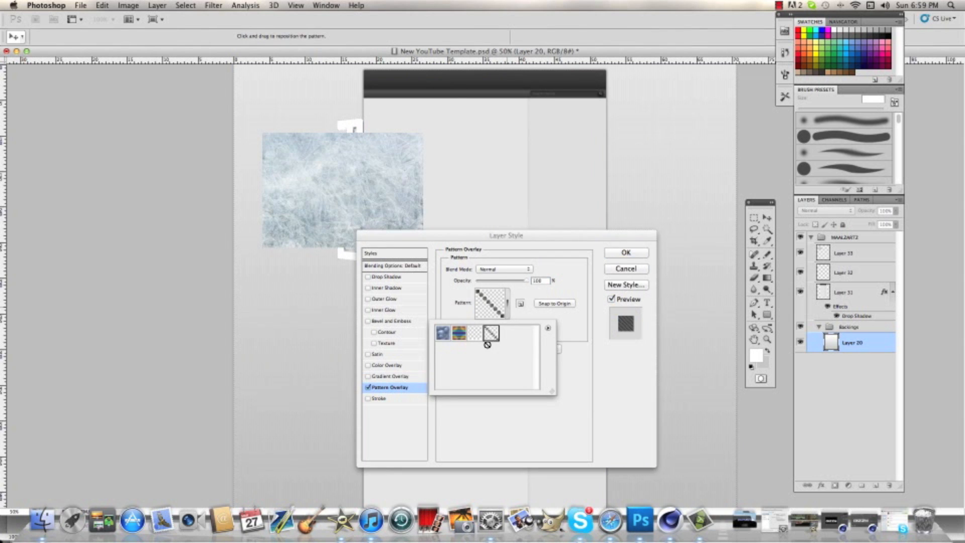
left_click(625, 252)
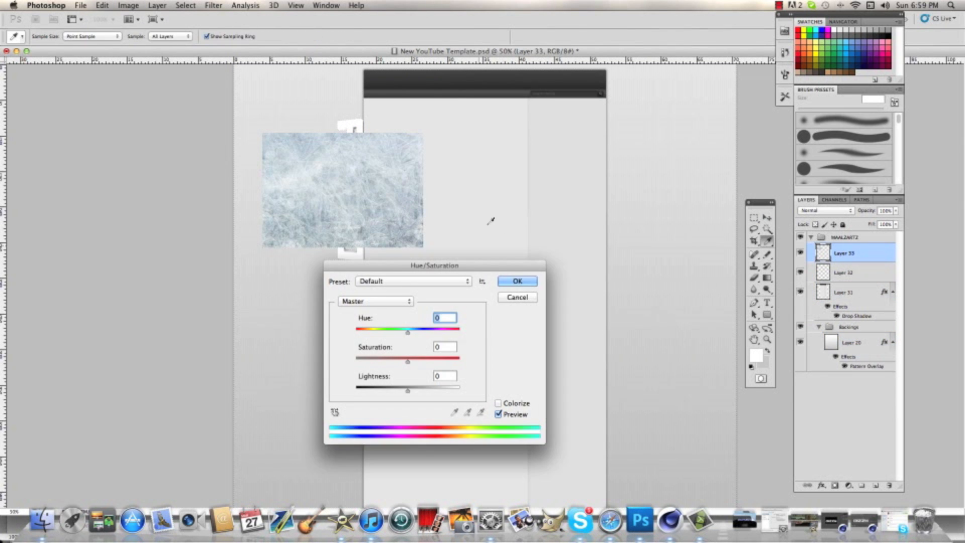
Accept the texture's hue/saturation, rotate it into an upright strip, and apply.
left_click(516, 281)
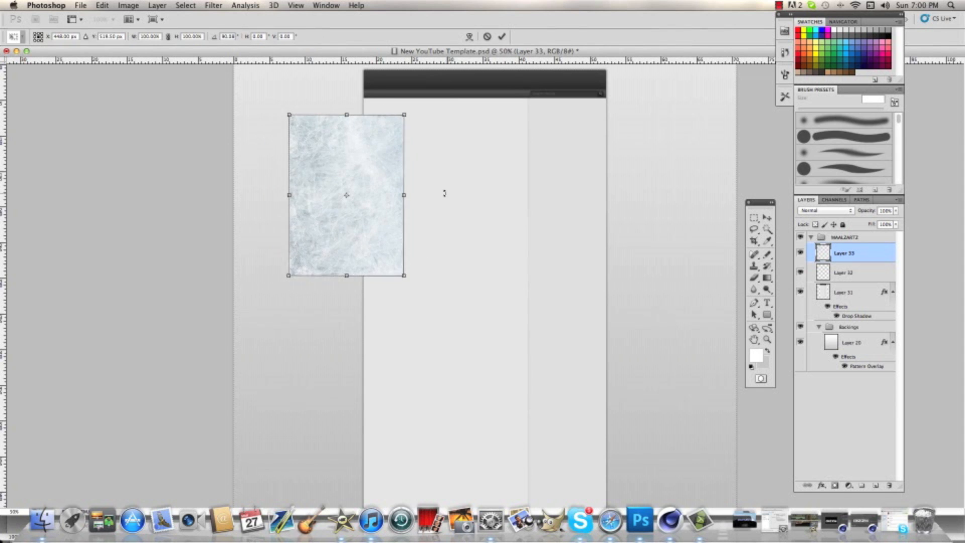
left_click_drag(346, 195, 337, 195)
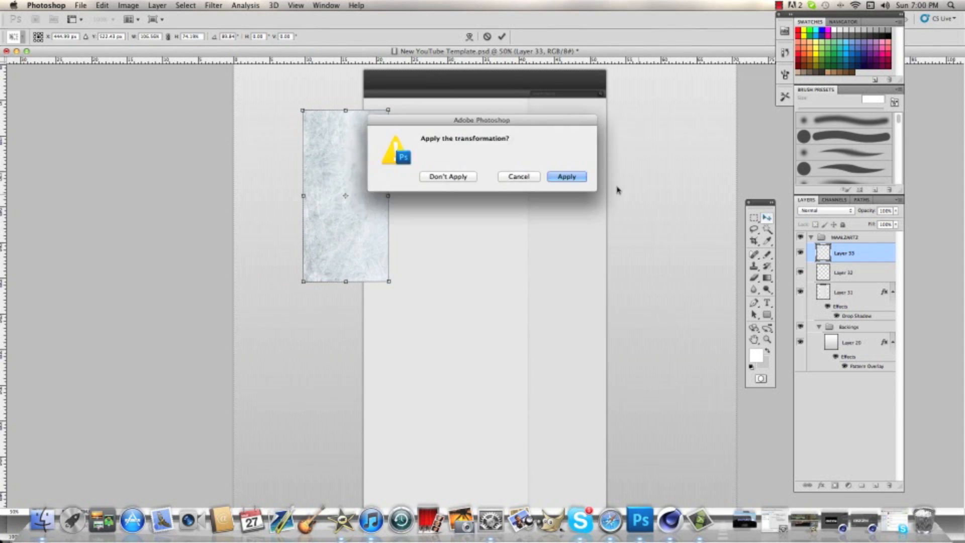
left_click(565, 176)
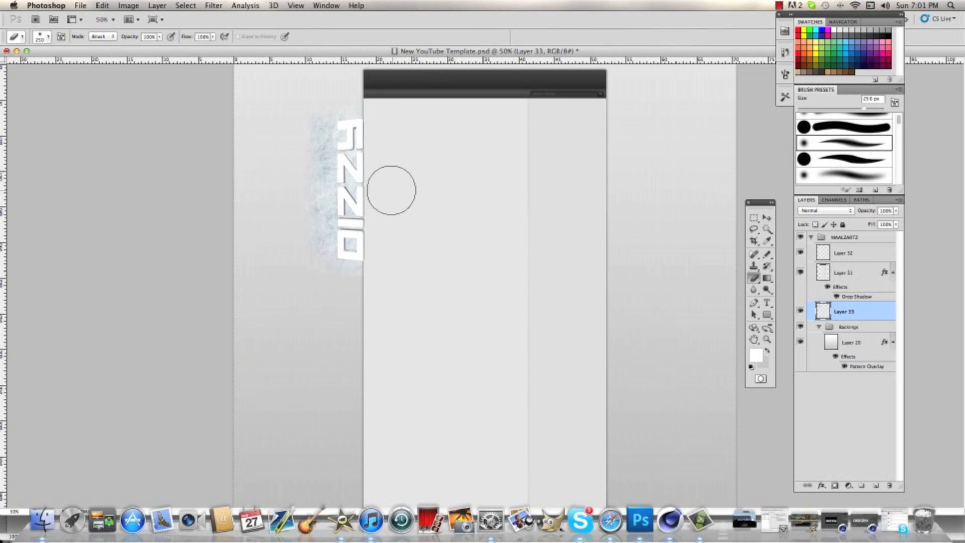
Paste the white 3D triangle render and rotate it beside the logo.
right_click(209, 61)
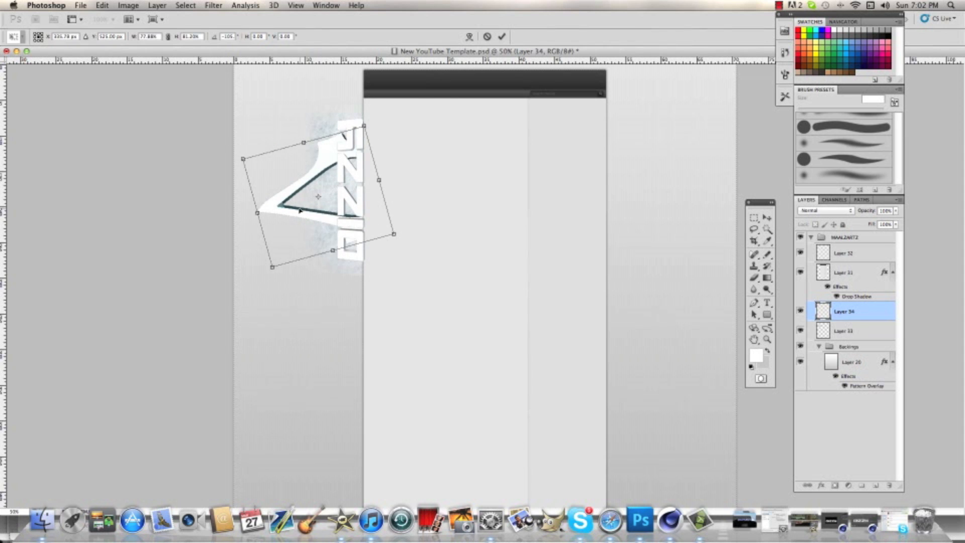
left_click_drag(317, 197, 308, 201)
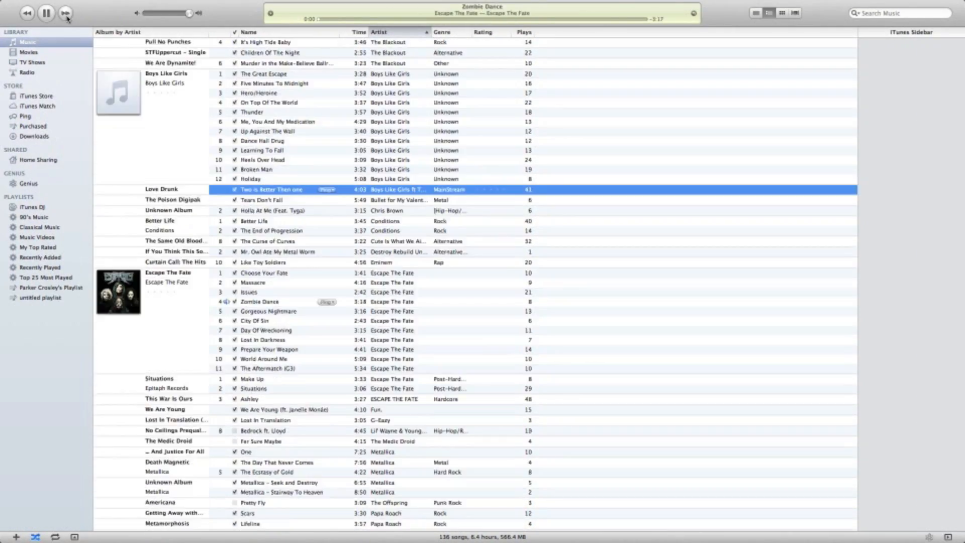
Search iTunes for 'free' and play Free Falling by Tom Petty.
scroll("down", 3)
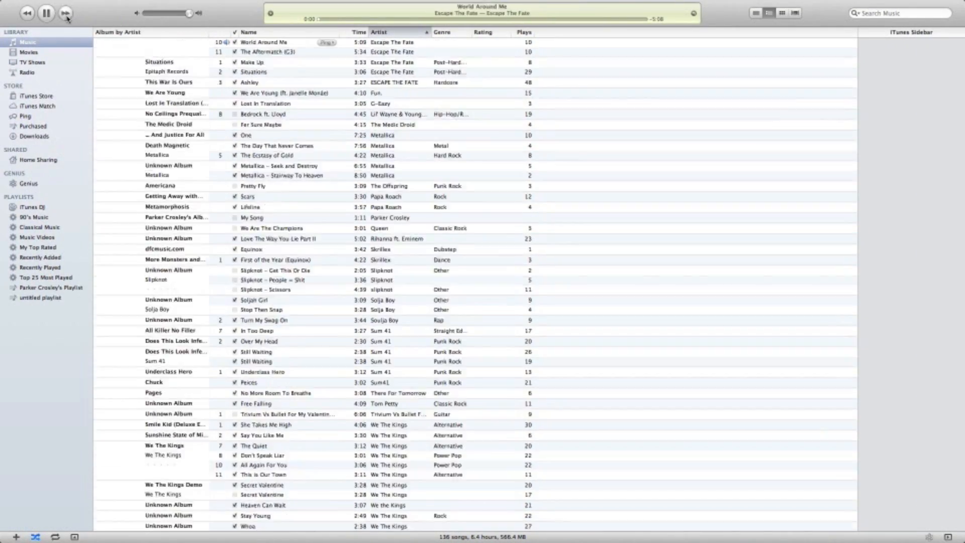
type("free")
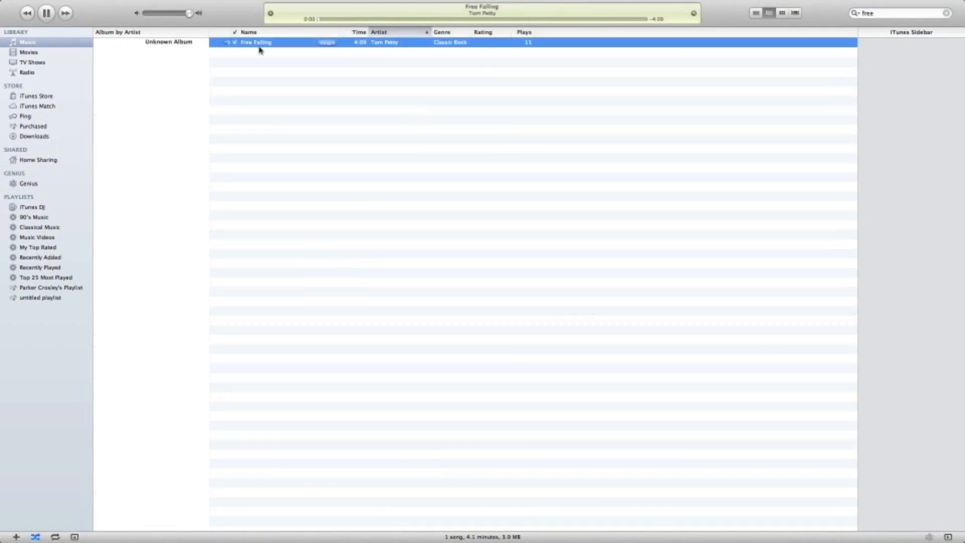
left_click(640, 520)
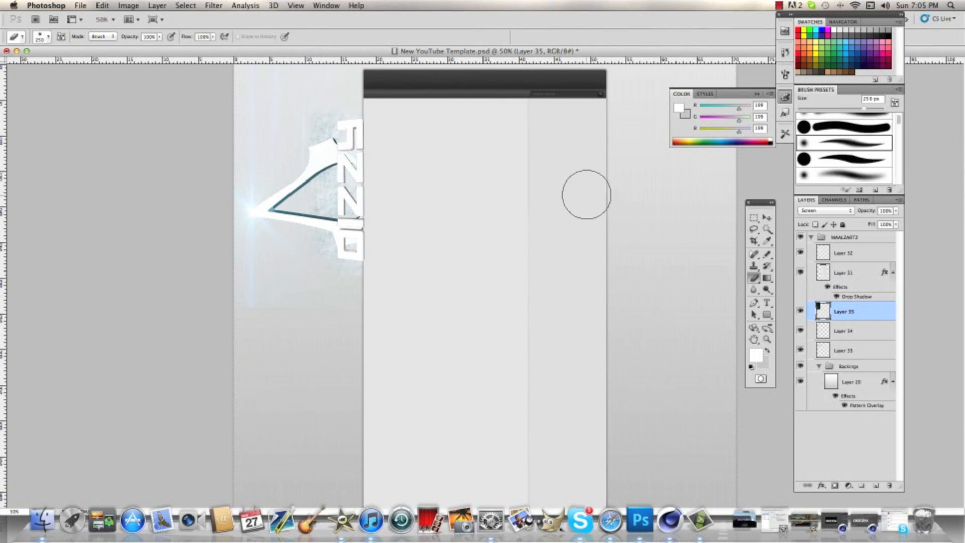
Paint light onto the flare layer and stretch a second light layer over the template.
left_click(80, 5)
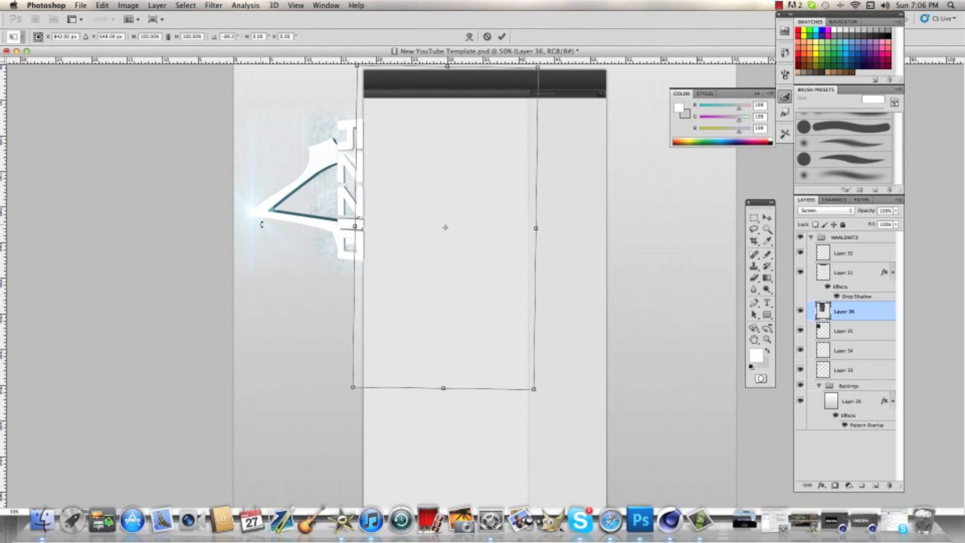
left_click_drag(444, 227, 395, 119)
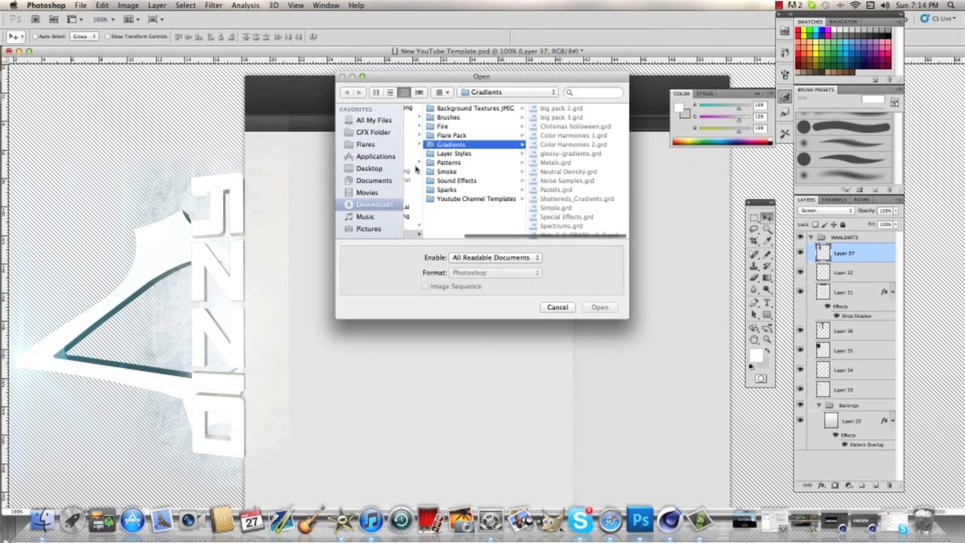
Open a lightning image from the GFX Lightning folder and unlock its background layer.
left_click(372, 131)
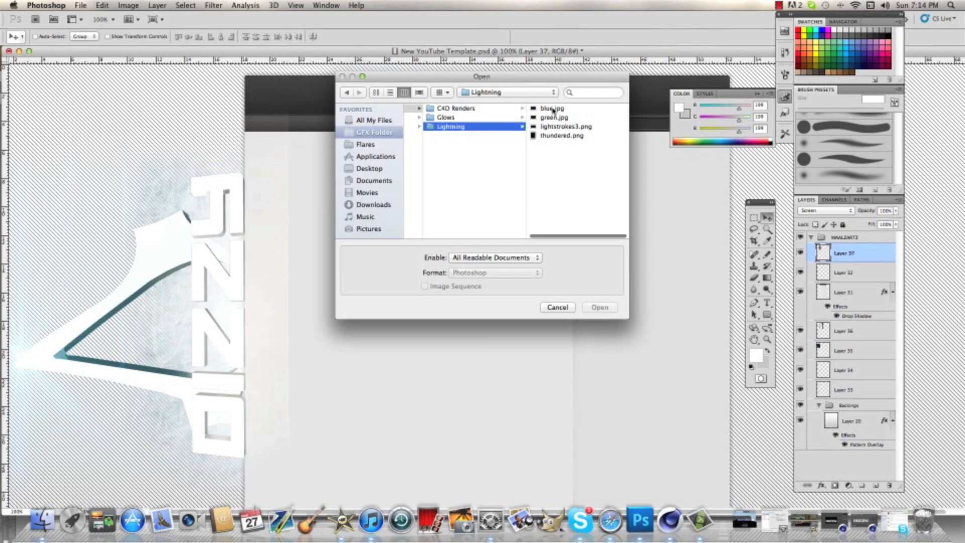
left_click(461, 126)
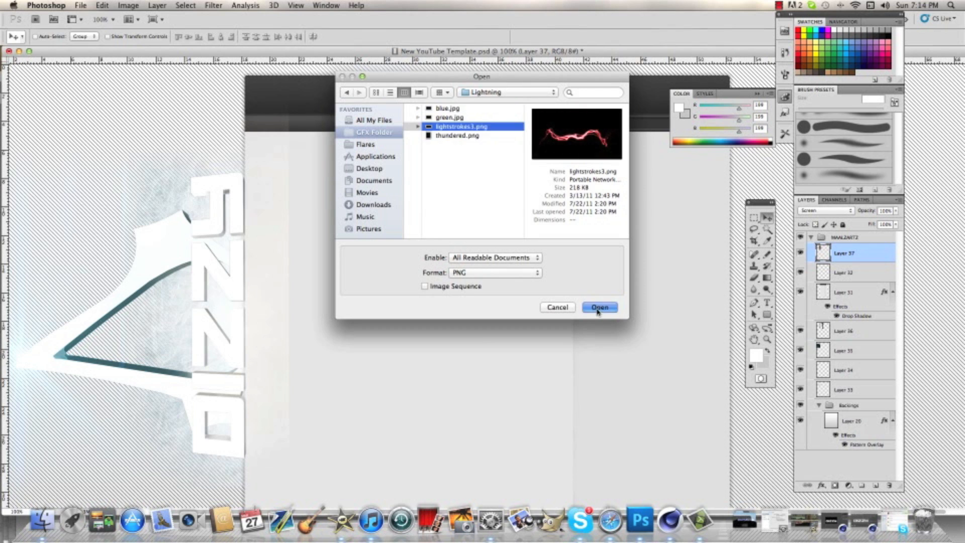
left_click(599, 307)
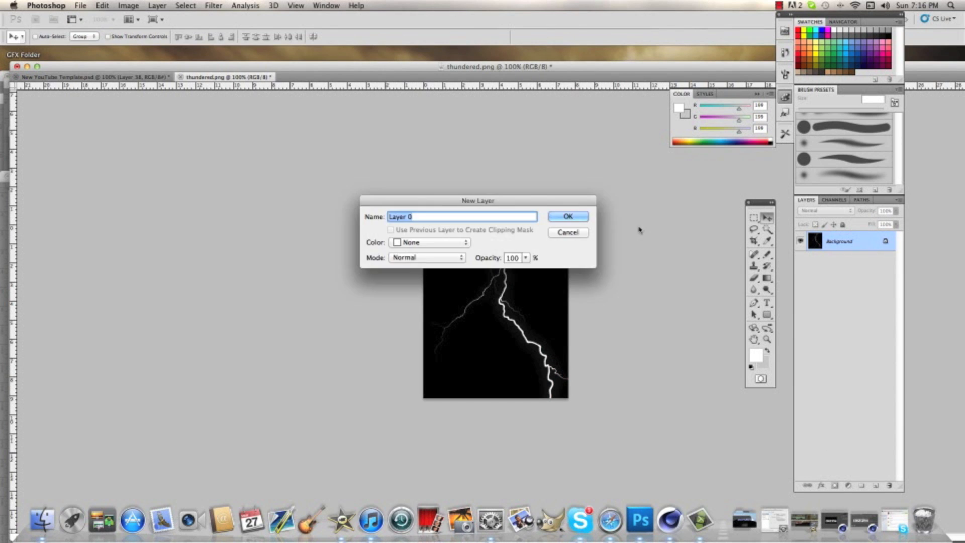
left_click(567, 216)
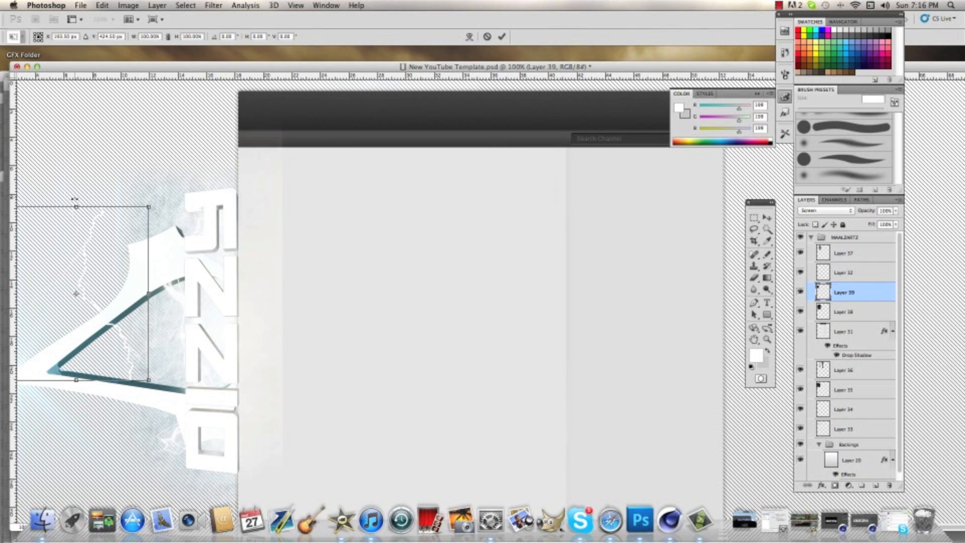
Place the lightning bolt, transform a duplicated copy, and select Layer 36.
left_click(80, 5)
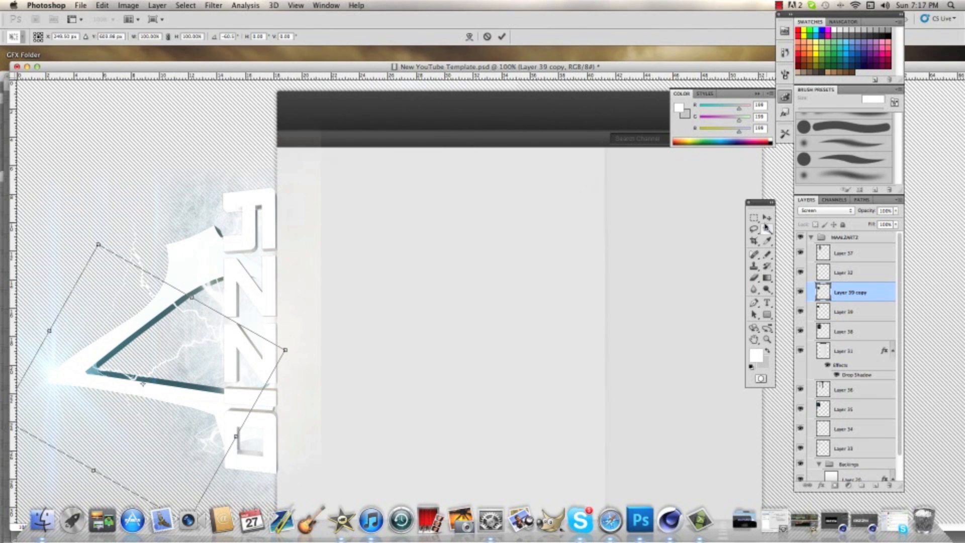
right_click(849, 291)
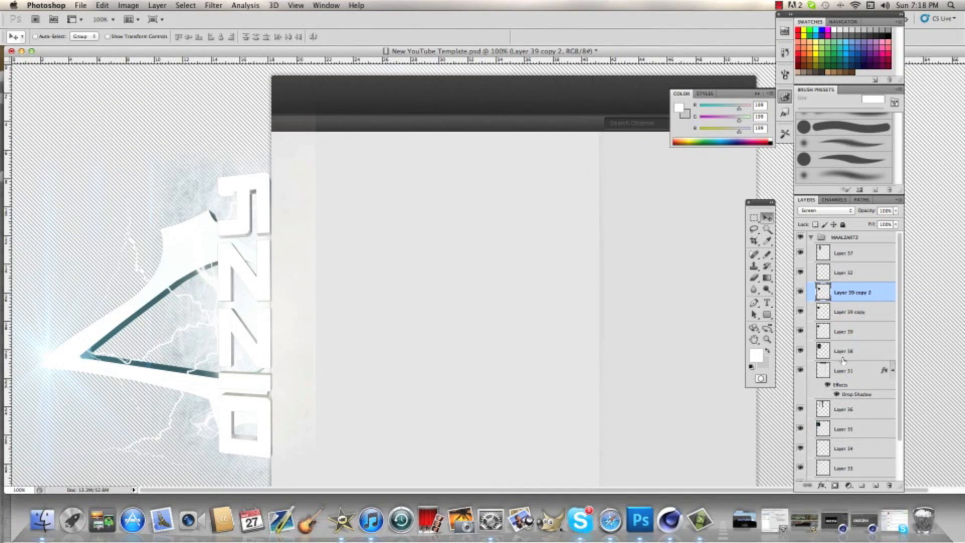
left_click(849, 362)
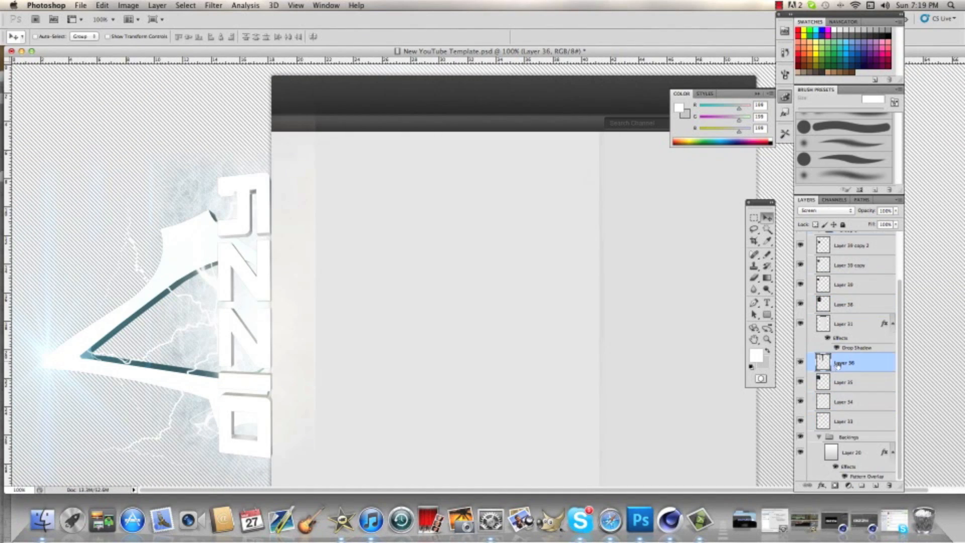